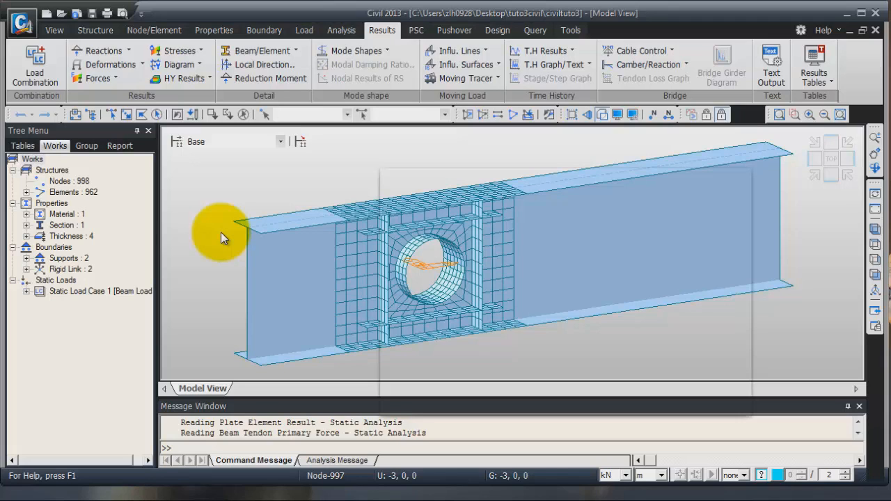
mouse_move(275, 258)
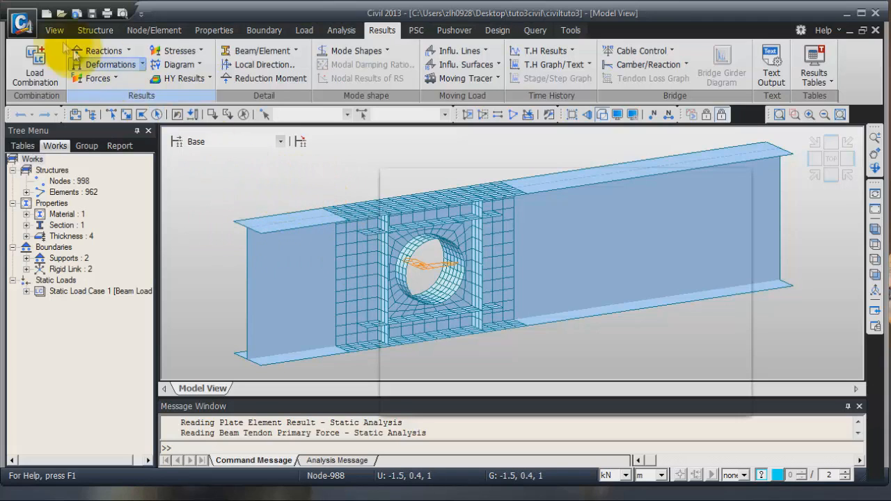
Close the open steel girder model project from the Civil application menu.
left_click(21, 23)
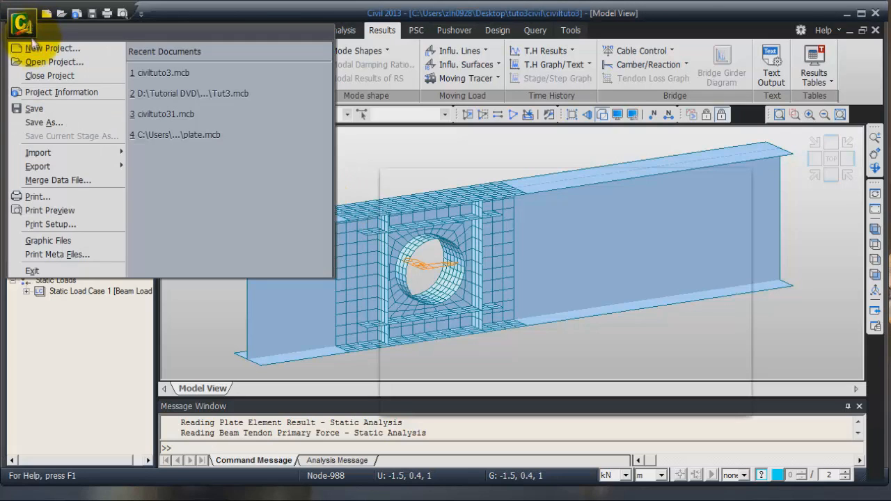
mouse_move(59, 167)
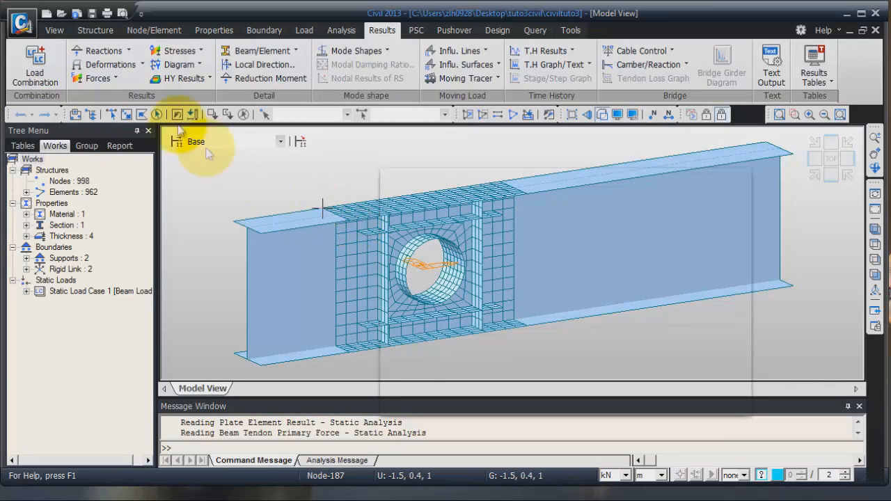
left_click(22, 145)
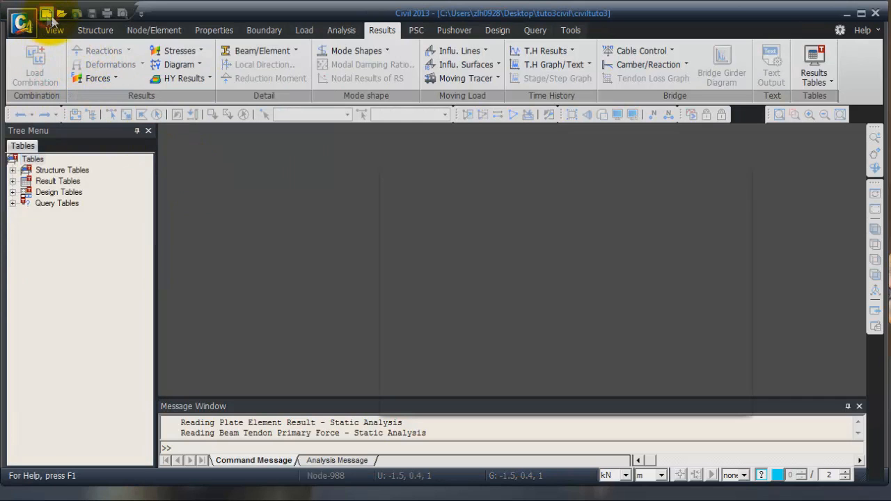
Create a new untitled project and show the Structure modelling tools.
left_click(47, 13)
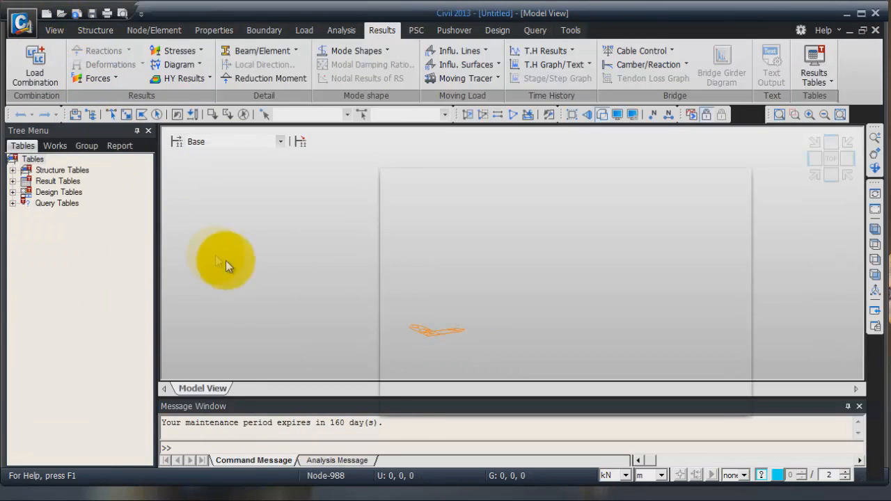
mouse_move(426, 249)
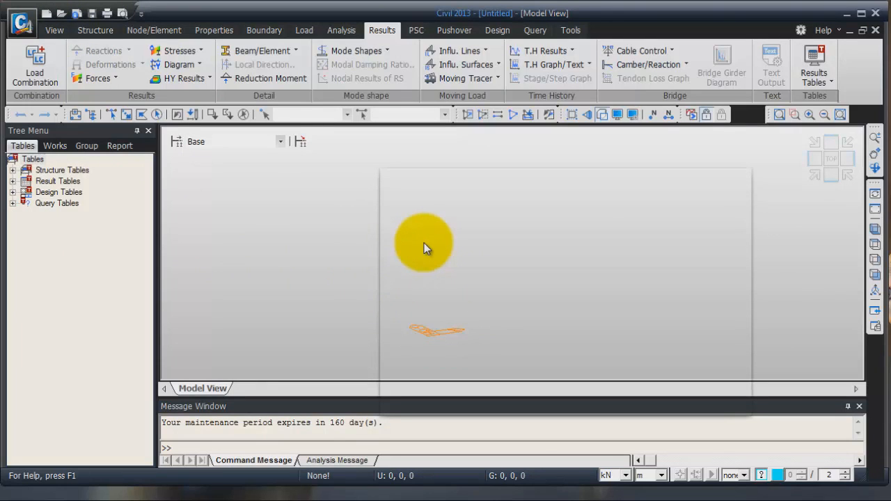
mouse_move(414, 230)
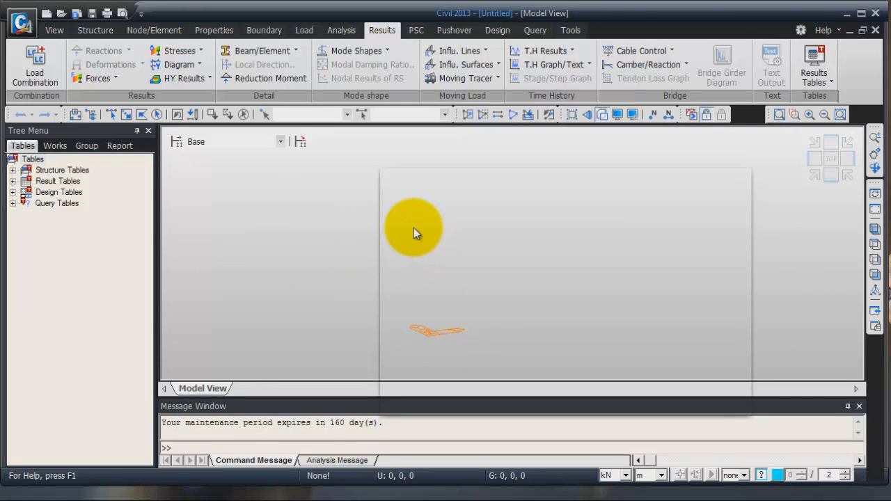
mouse_move(154, 30)
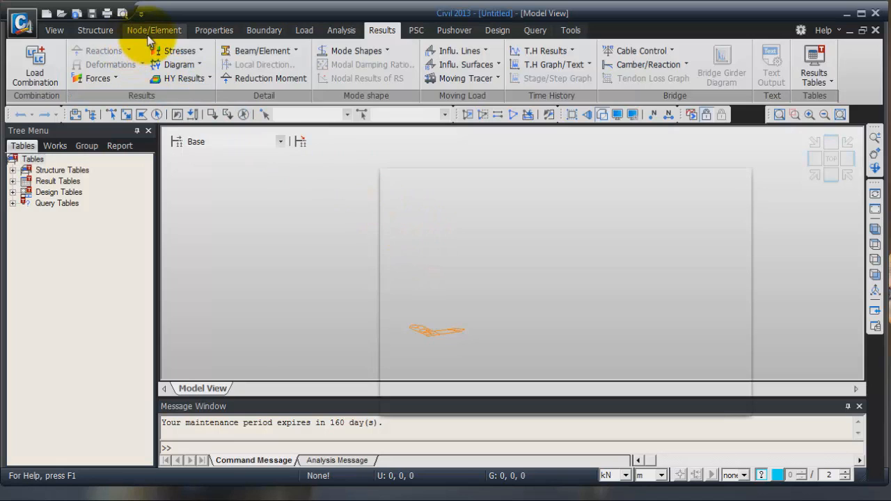
left_click(95, 30)
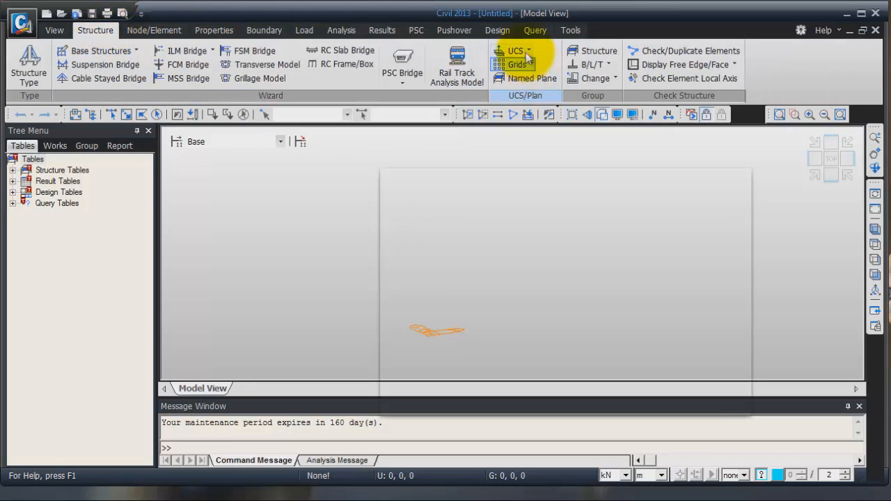
Set the UCS to the X-Z plane at origin 0,0,0 and face the front view.
left_click(515, 51)
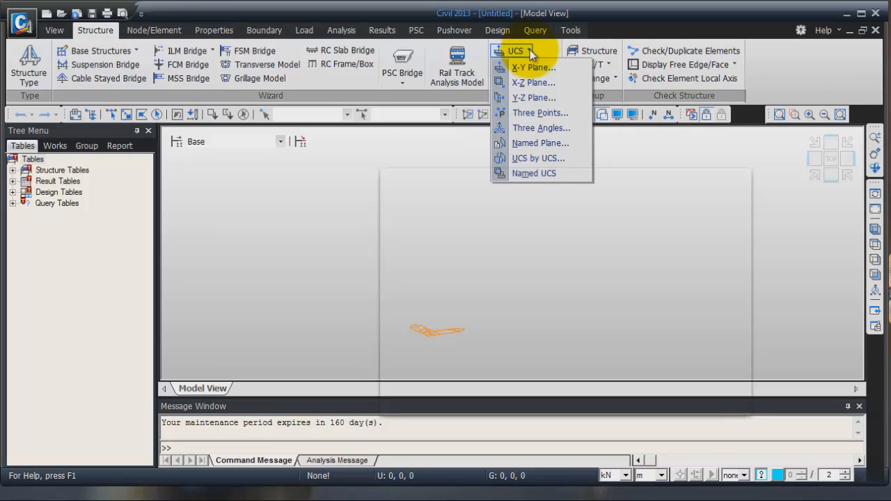
mouse_move(533, 82)
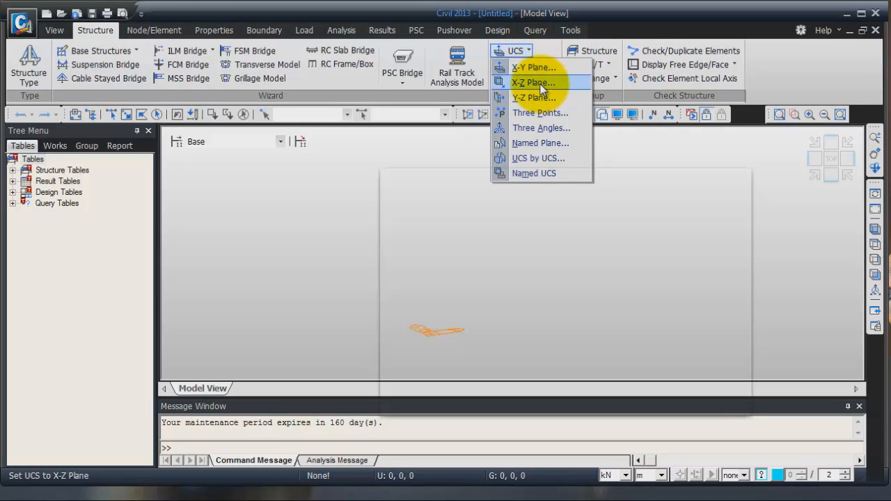
left_click(533, 82)
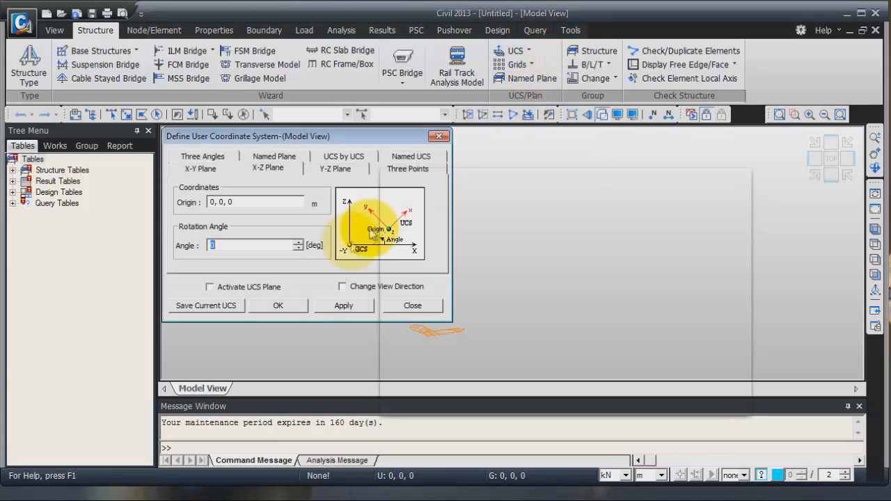
mouse_move(277, 305)
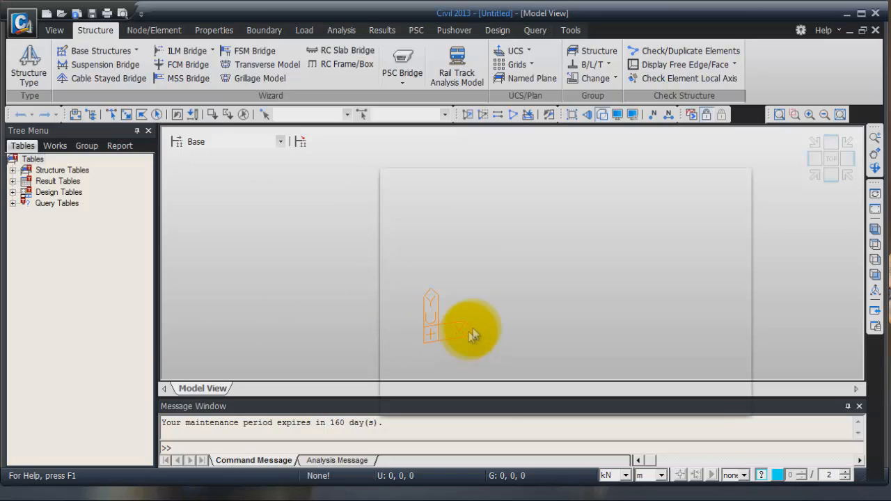
mouse_move(814, 191)
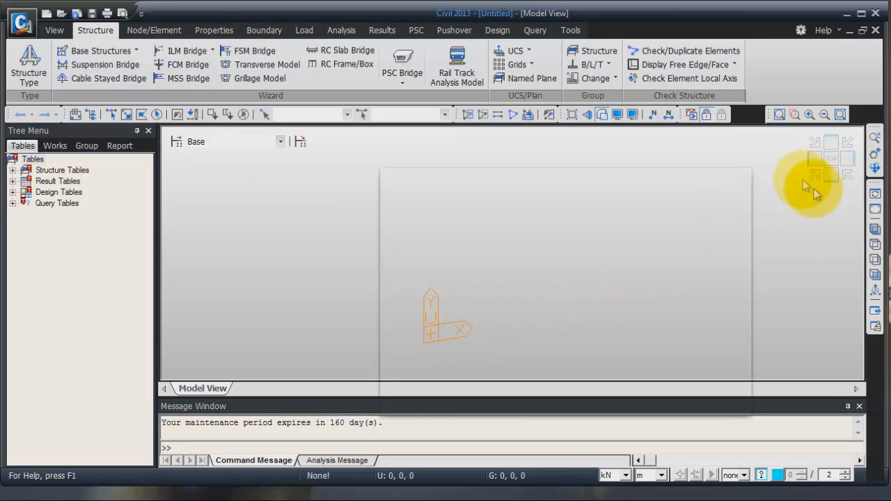
mouse_move(854, 247)
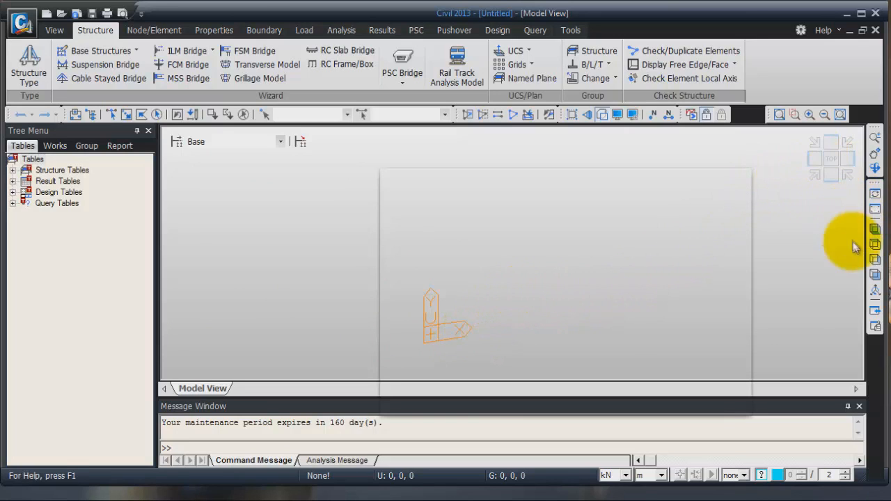
left_click(830, 176)
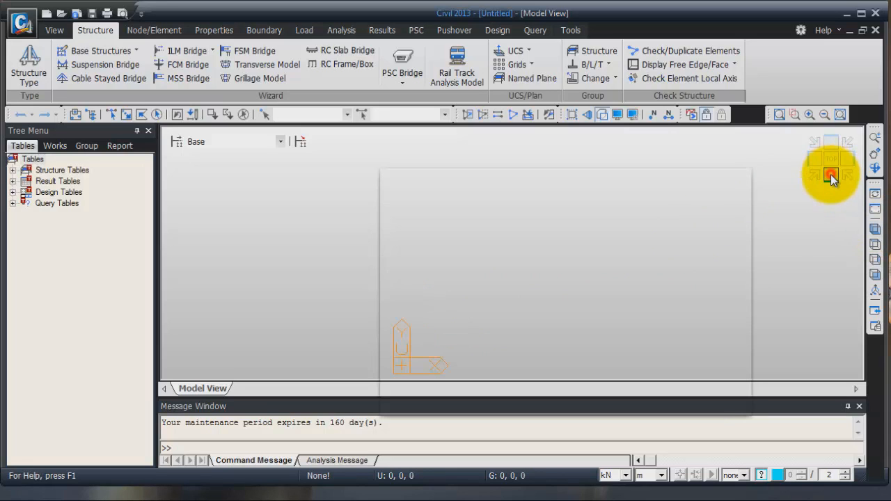
mouse_move(563, 272)
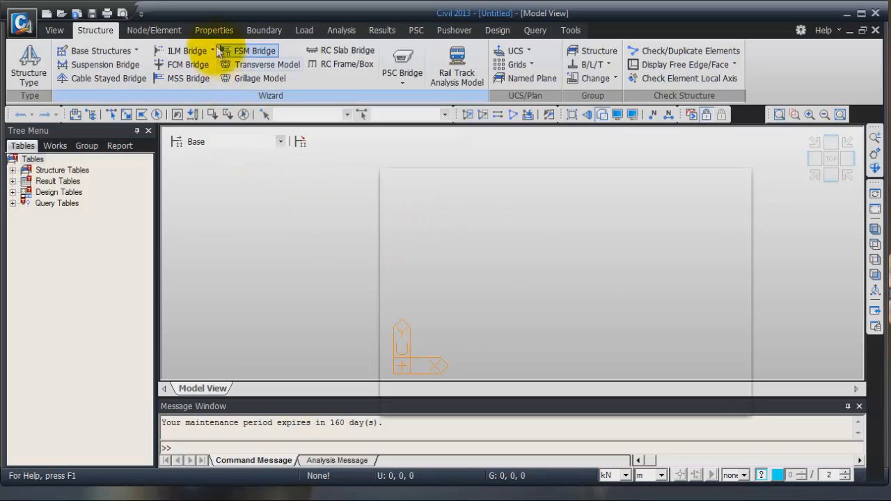
Add material A36: Steel design type, ASTM(S) standard, A36 grade from the database.
left_click(214, 30)
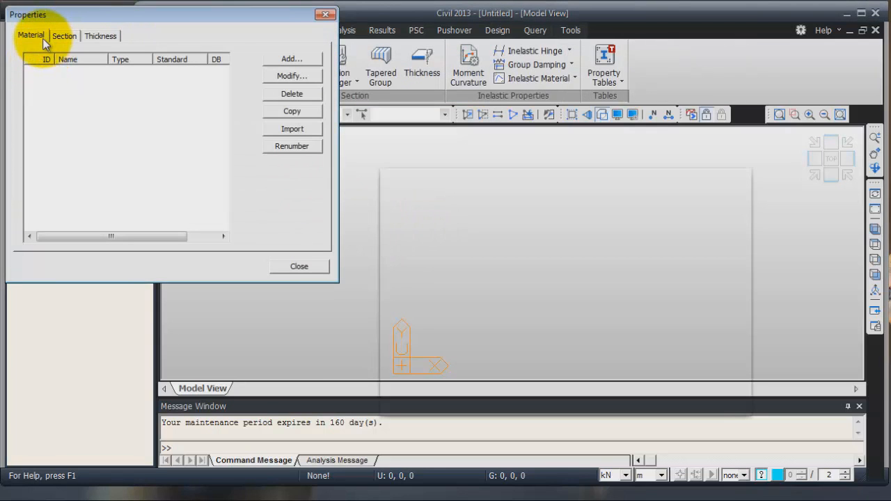
mouse_move(291, 59)
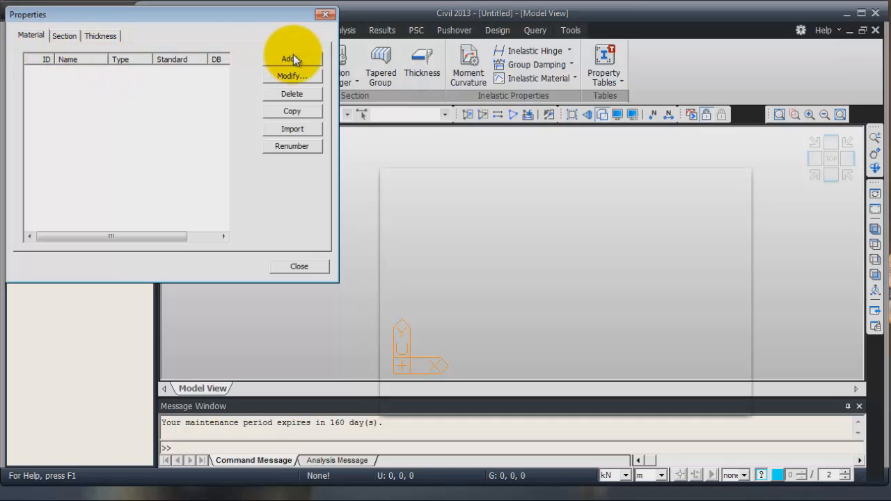
left_click(288, 58)
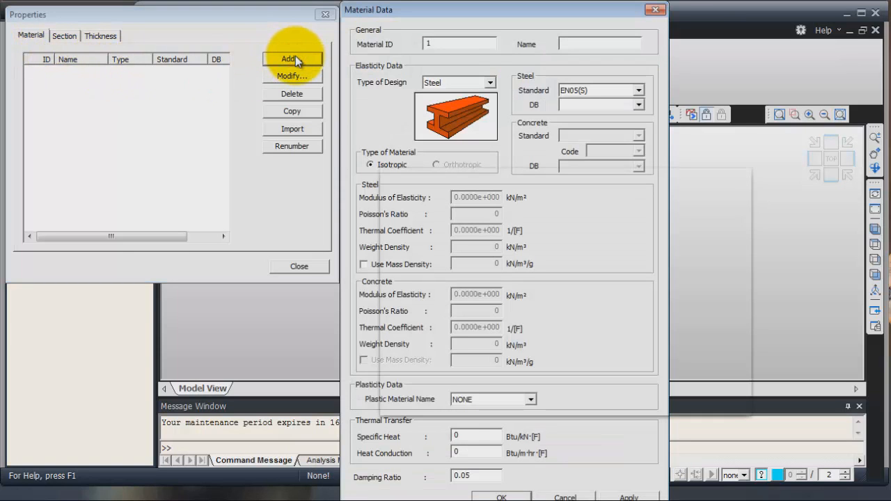
mouse_move(435, 148)
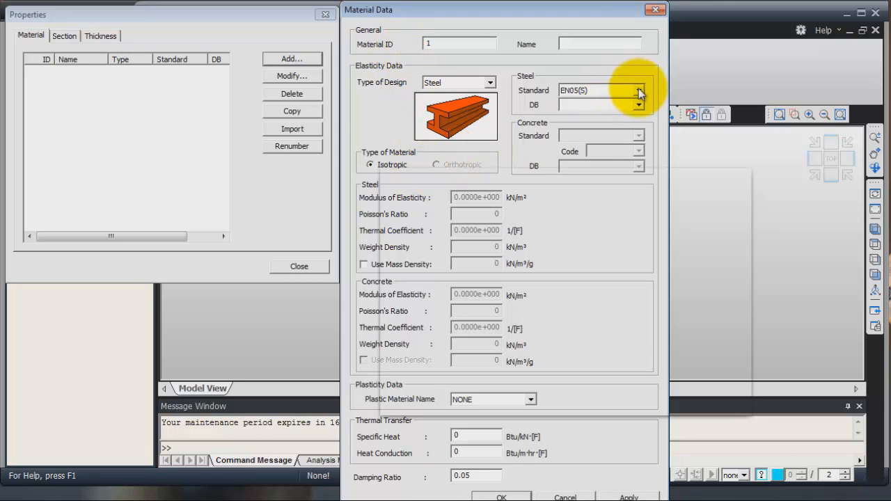
left_click(637, 90)
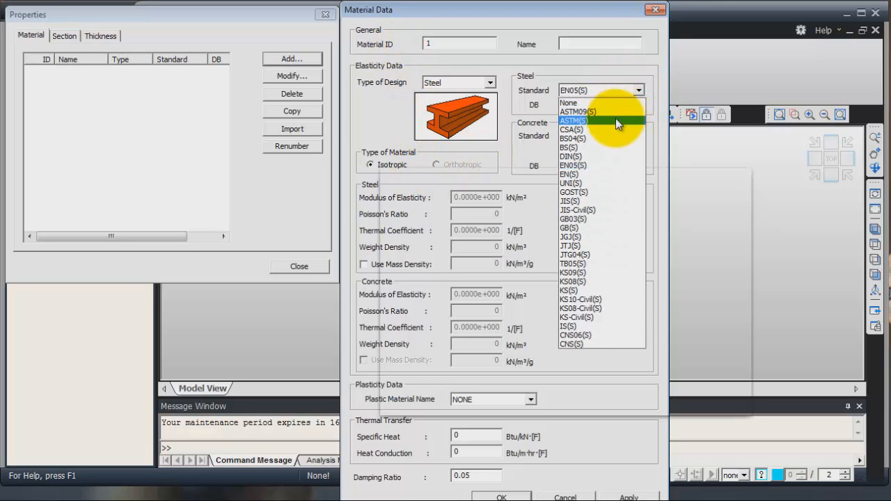
left_click(574, 120)
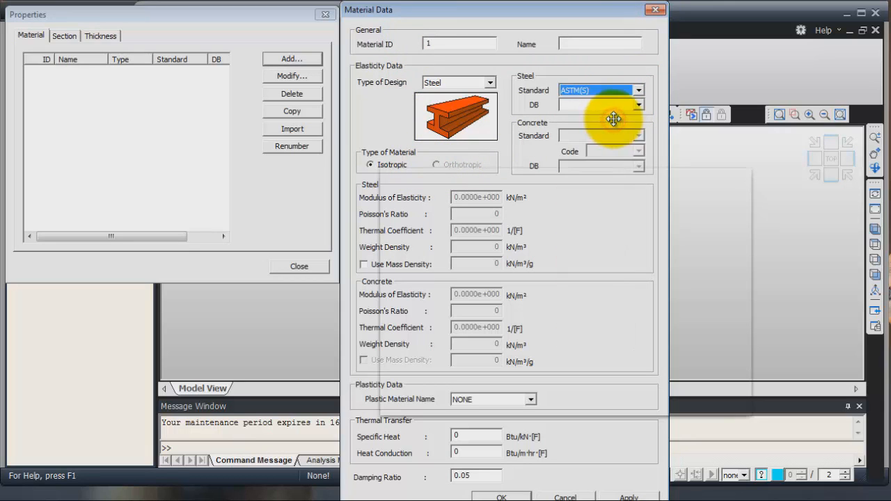
left_click(638, 104)
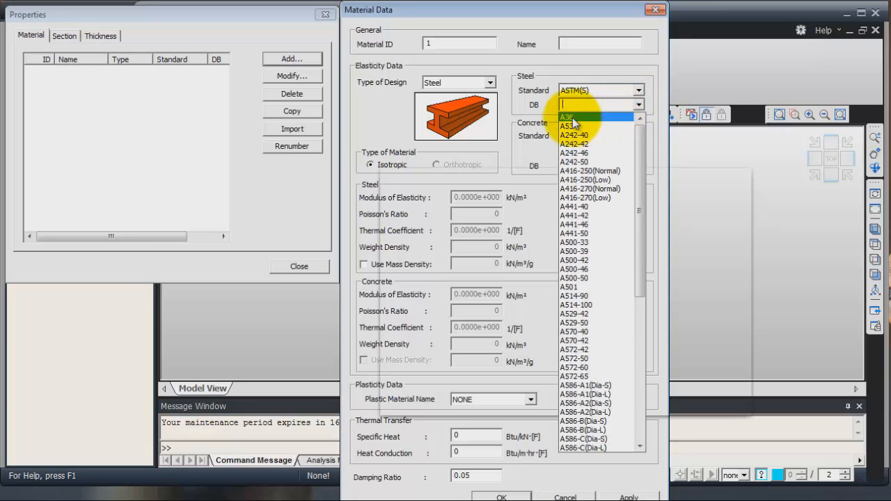
left_click(567, 117)
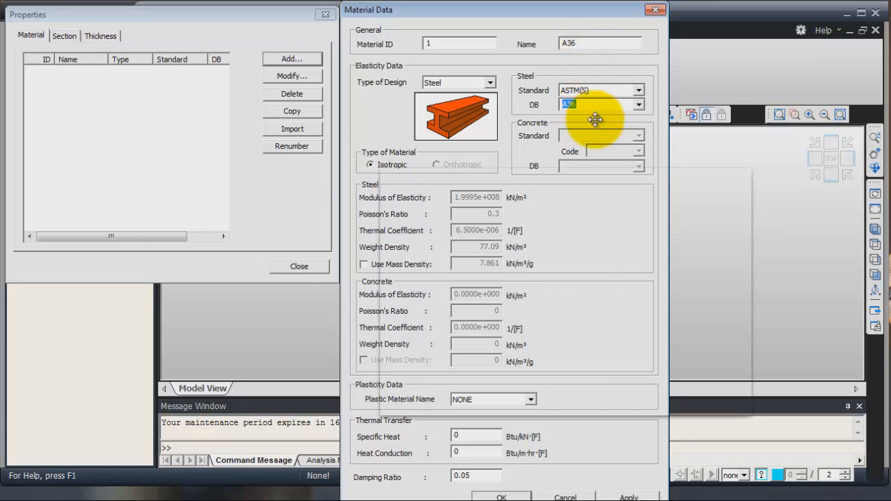
mouse_move(515, 468)
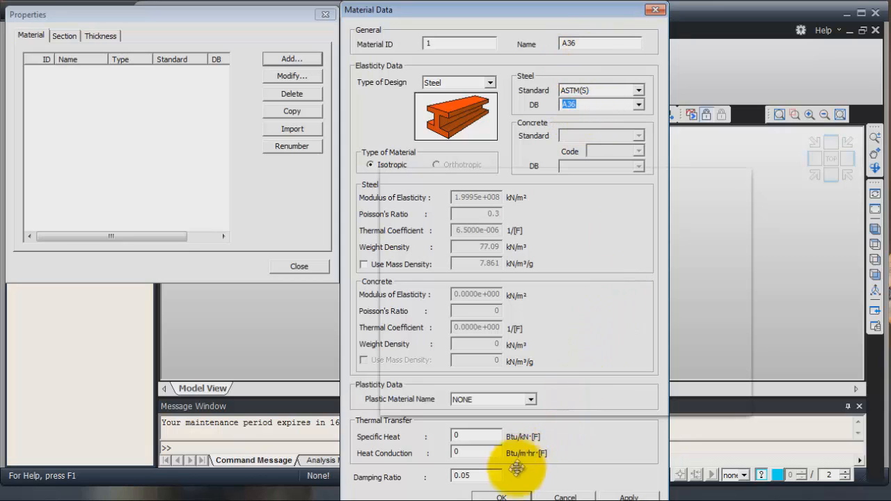
left_click(501, 495)
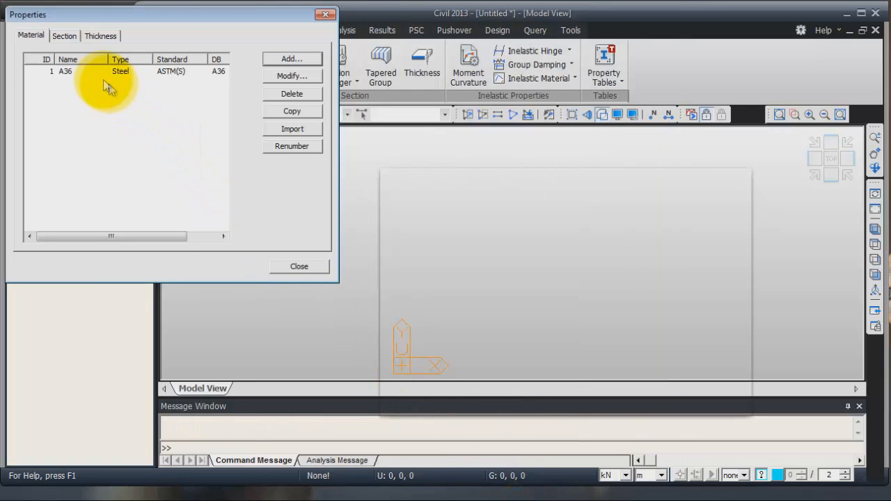
Open the Thickness definitions, cancel a new entry, and change the length unit to mm.
left_click(100, 34)
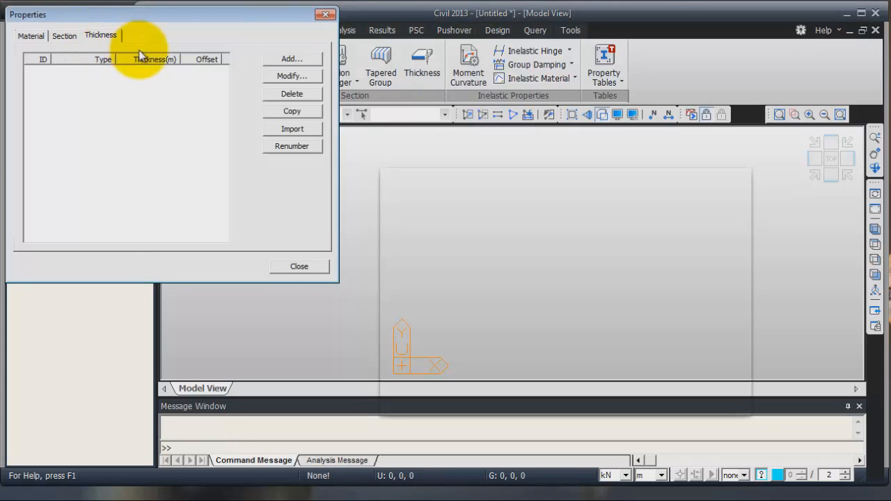
left_click(292, 58)
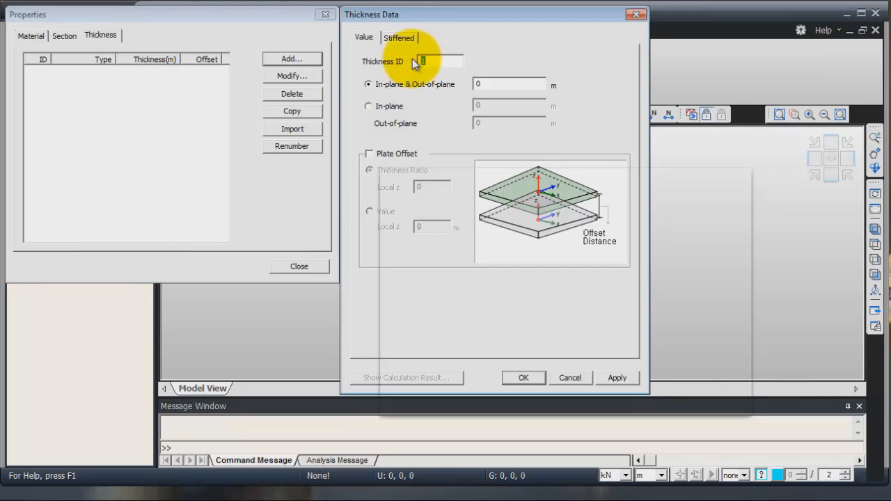
mouse_move(532, 167)
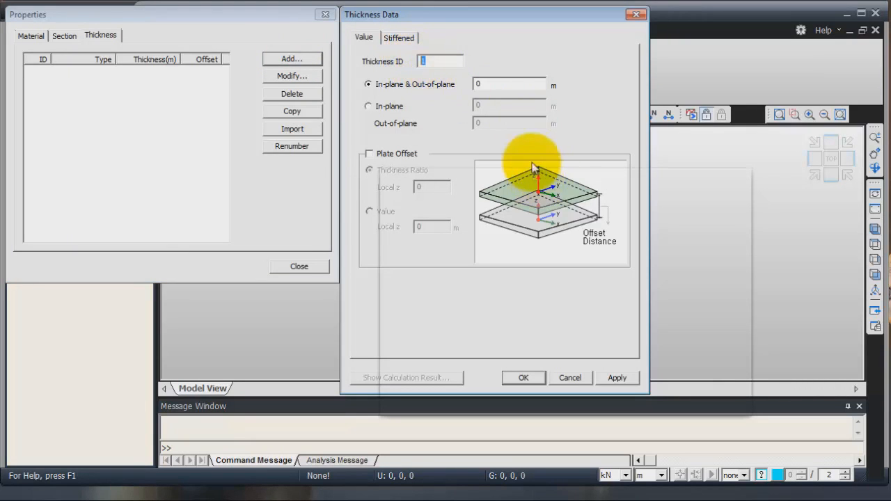
mouse_move(569, 378)
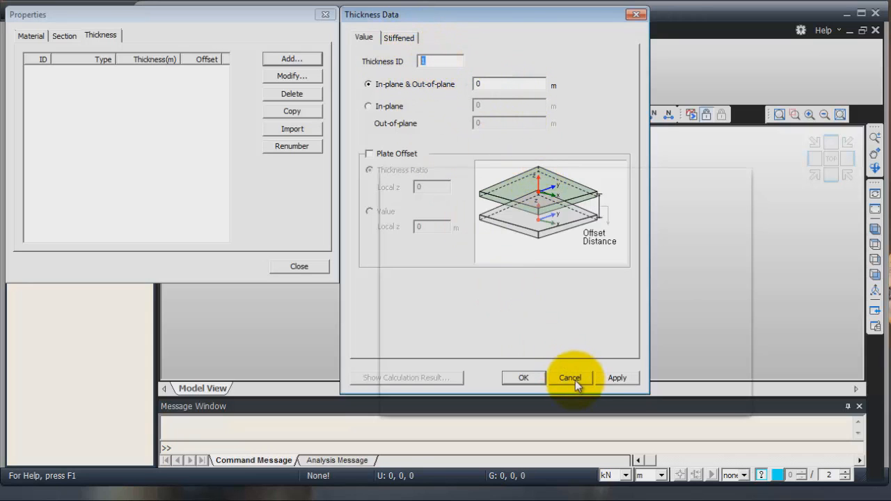
left_click(569, 378)
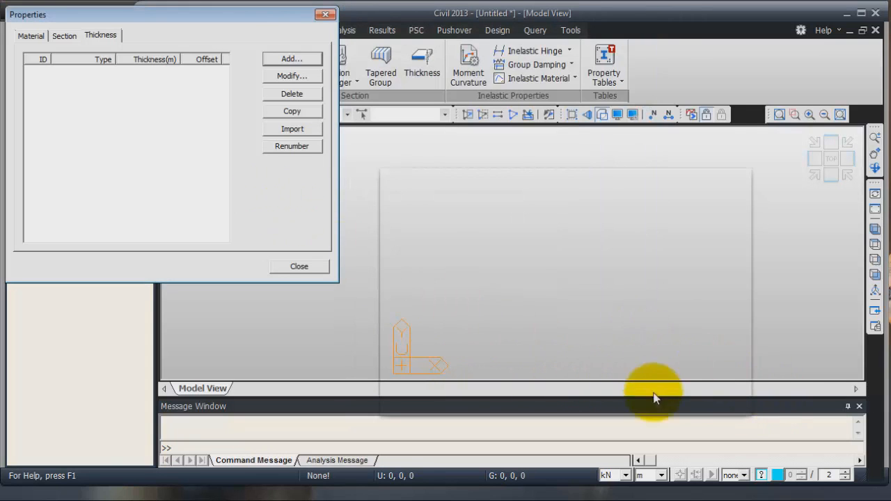
left_click(660, 474)
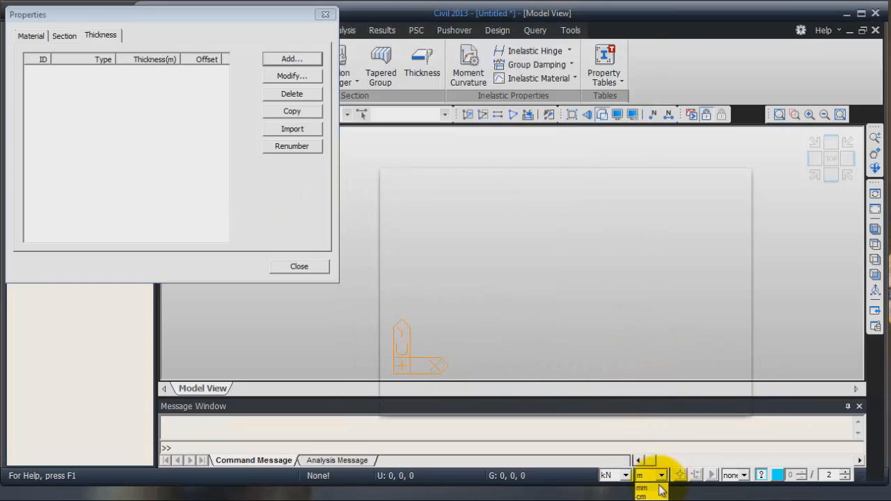
left_click(640, 488)
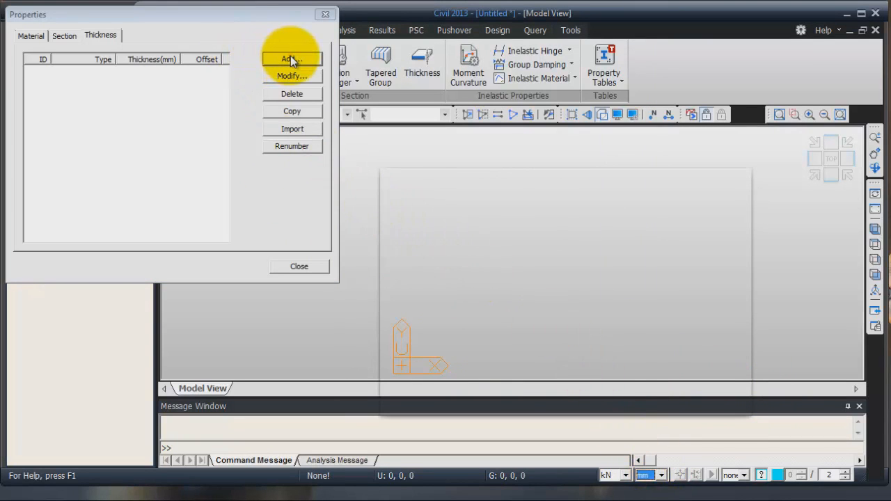
Add plate thicknesses of 10 mm and 15 mm.
left_click(291, 58)
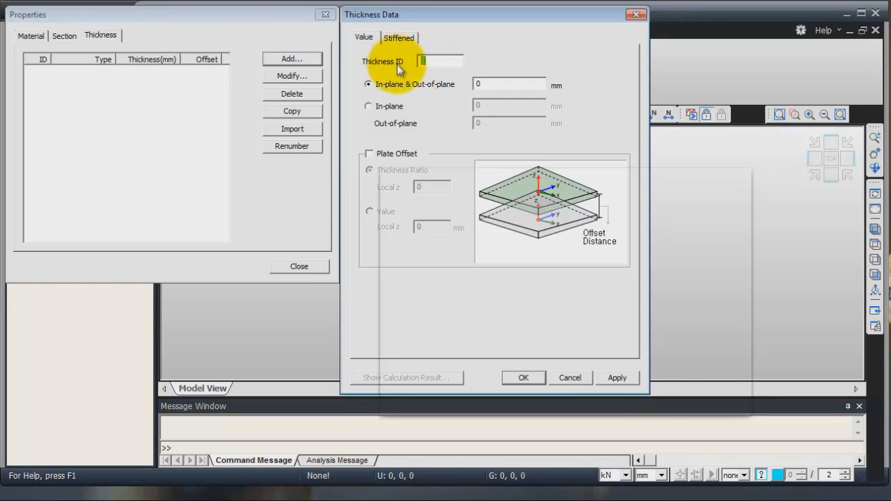
type("10")
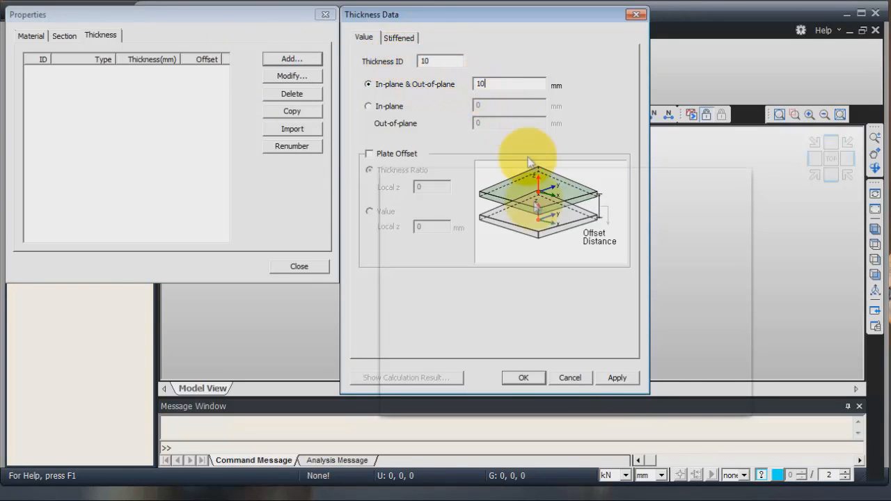
left_click(617, 377)
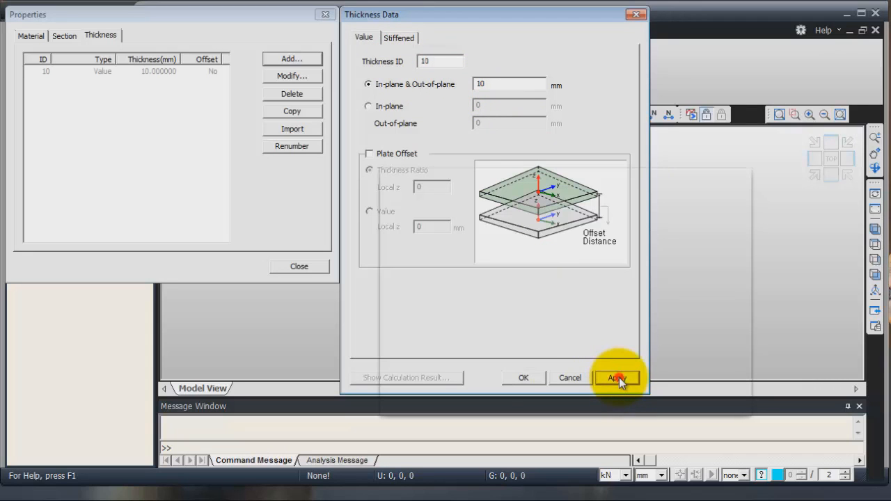
left_click(616, 377)
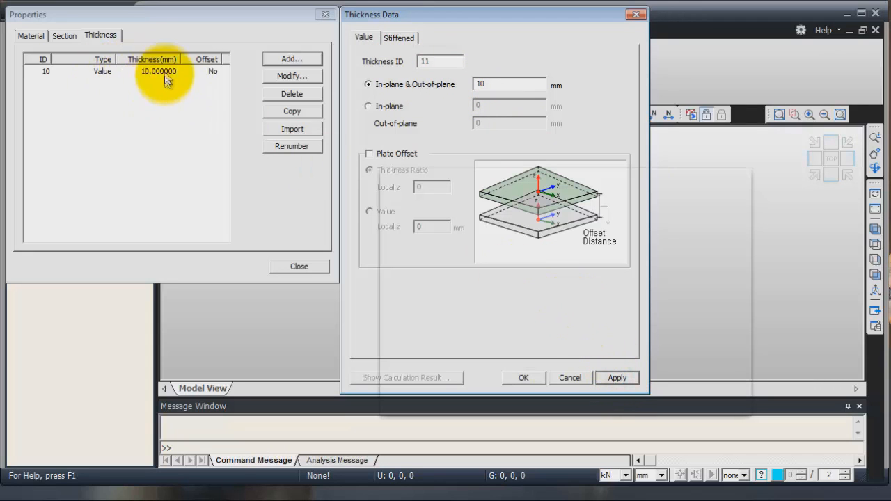
mouse_move(372, 64)
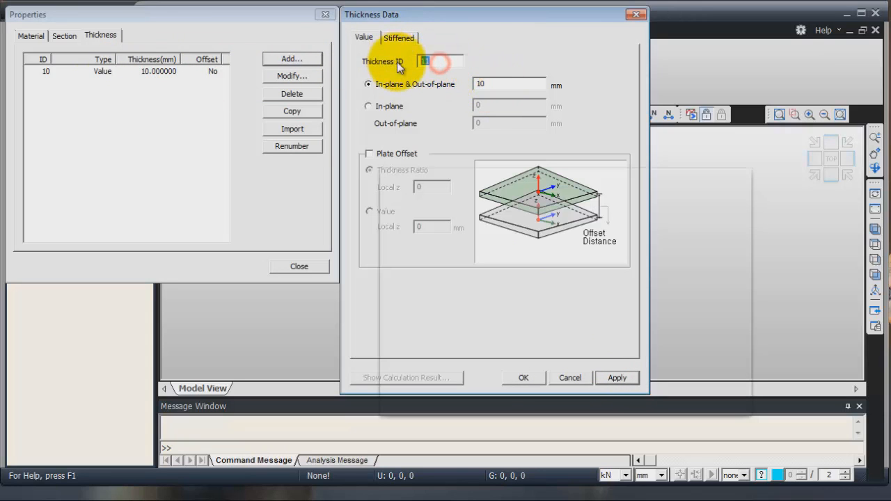
left_click(438, 62)
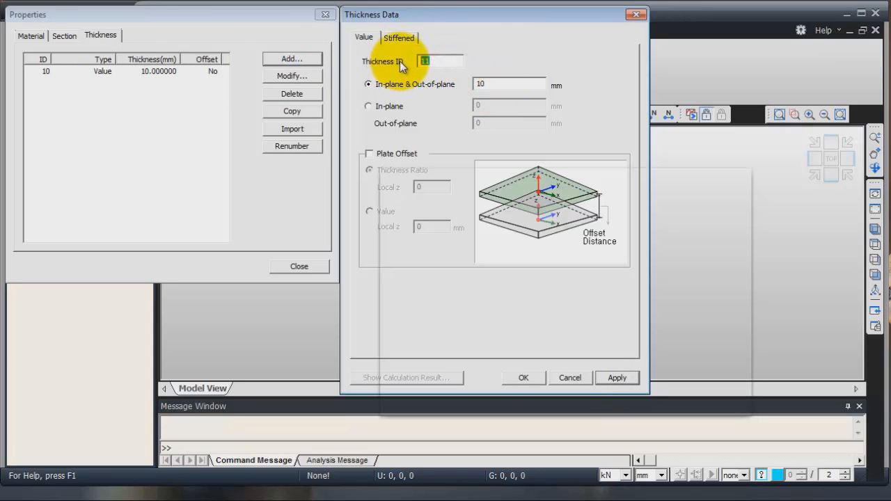
type("15")
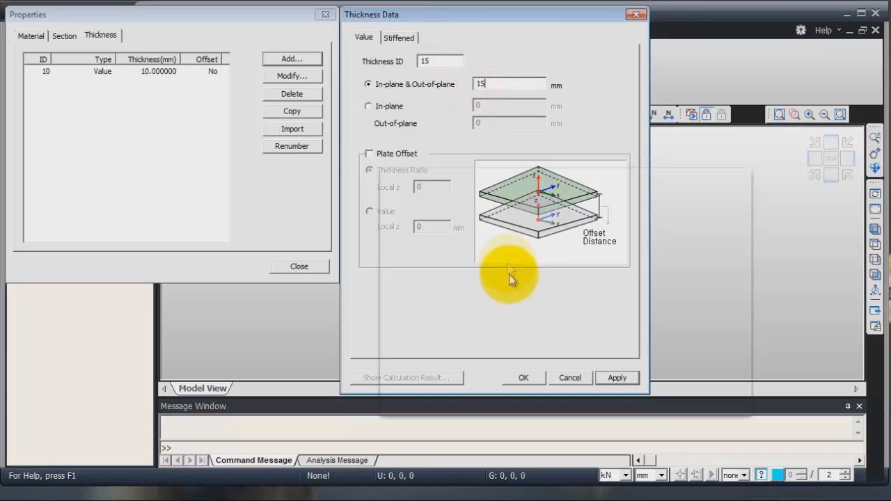
left_click(616, 377)
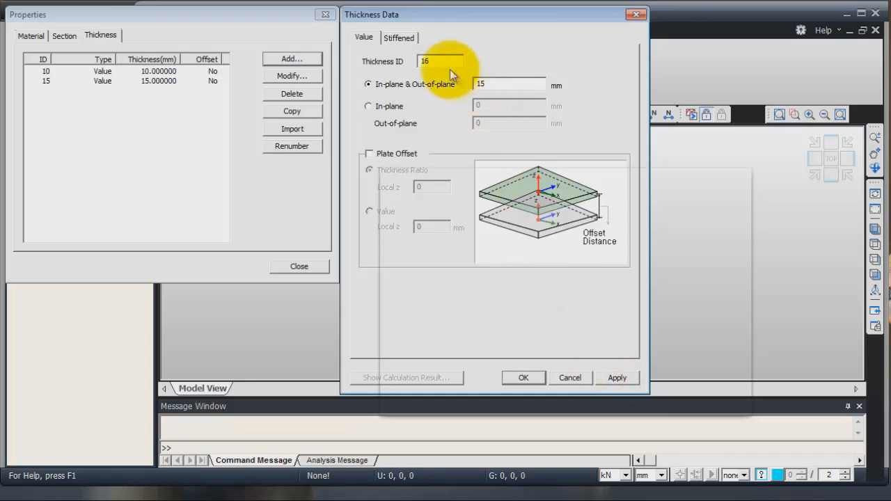
Add 20 mm and 40 mm thicknesses, then close the Properties window.
type("20")
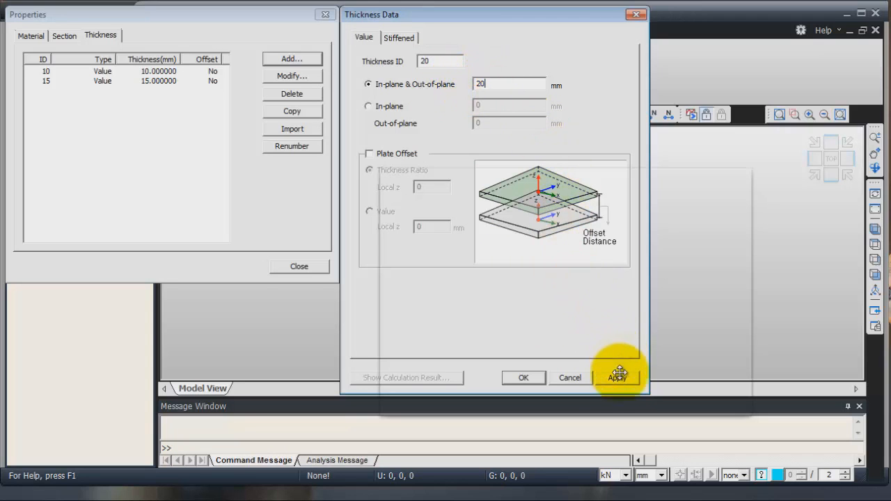
left_click(617, 377)
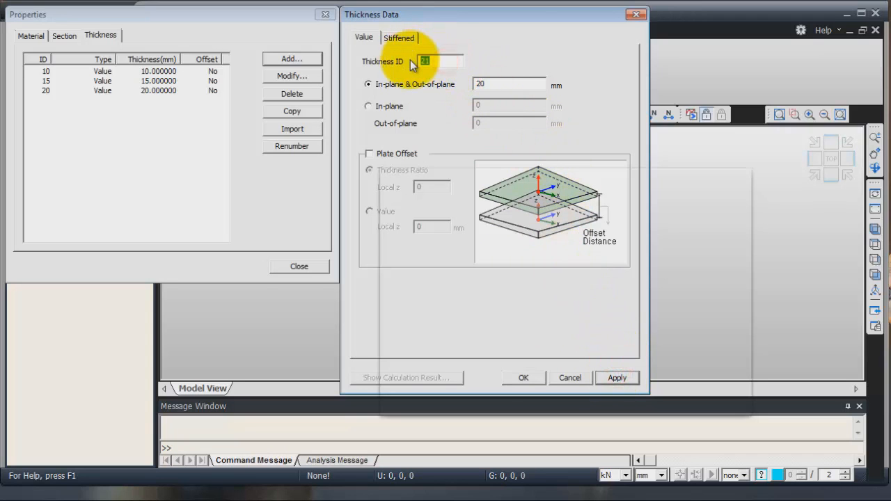
left_click(487, 84)
type("40")
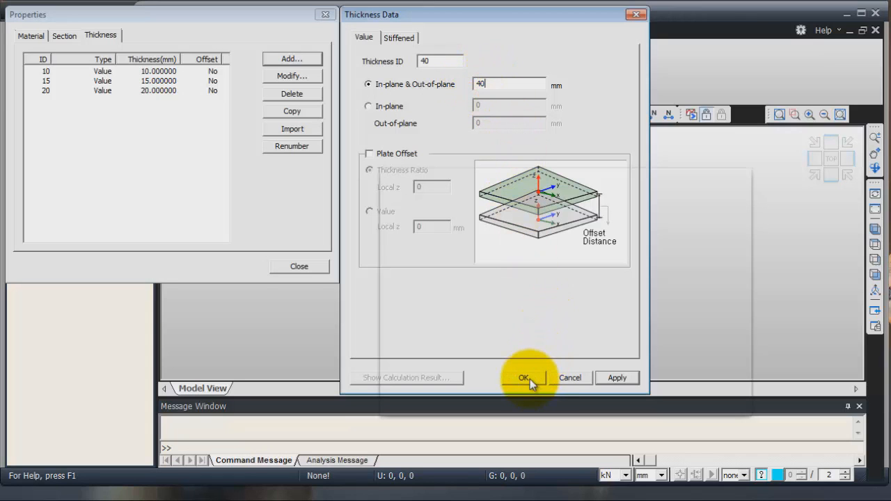
left_click(524, 377)
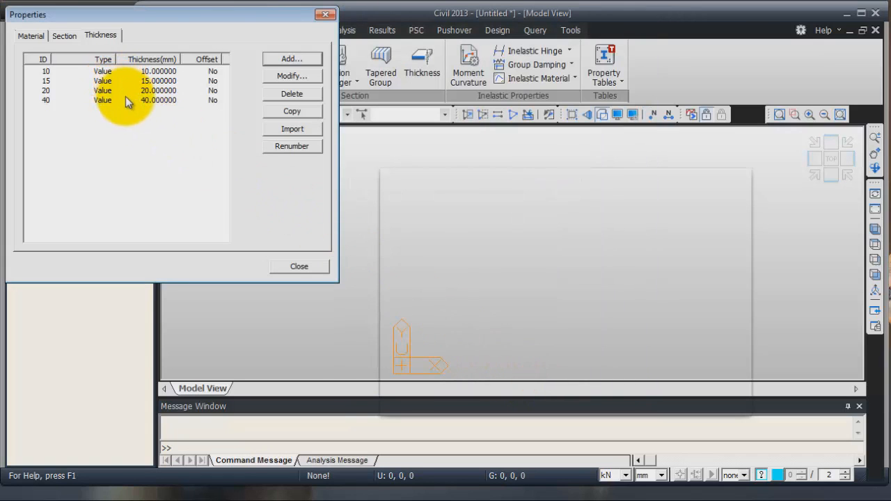
mouse_move(296, 209)
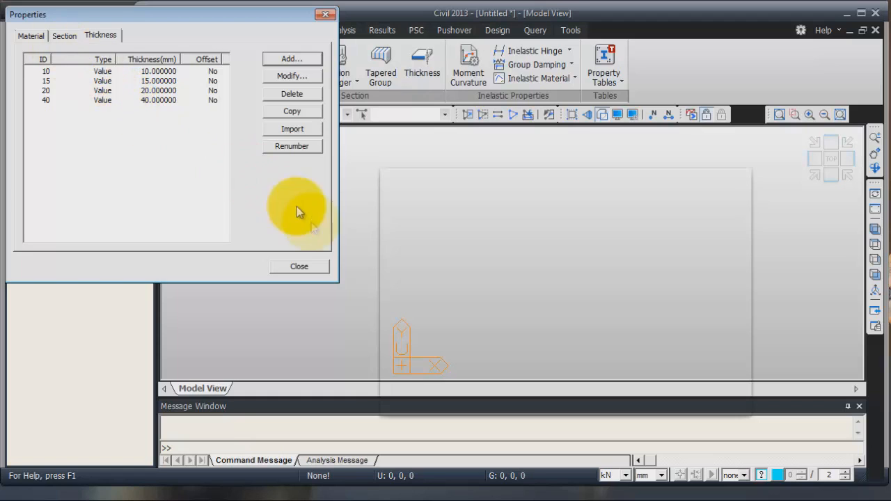
left_click(298, 265)
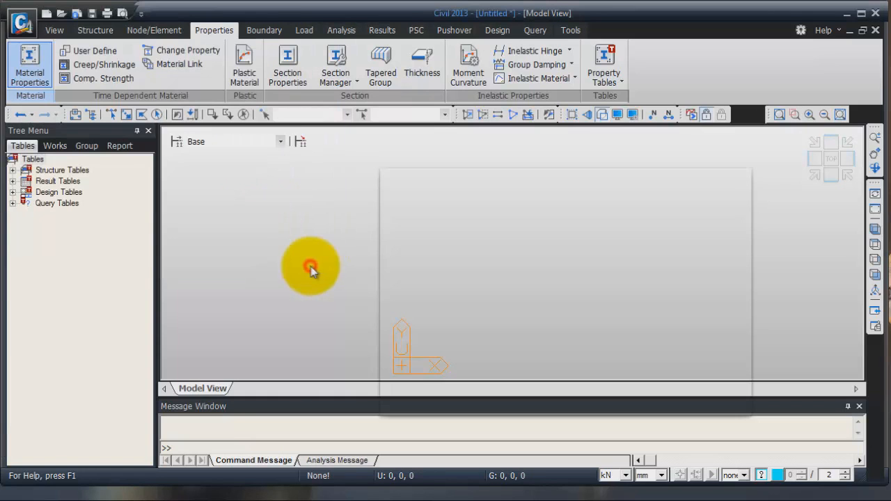